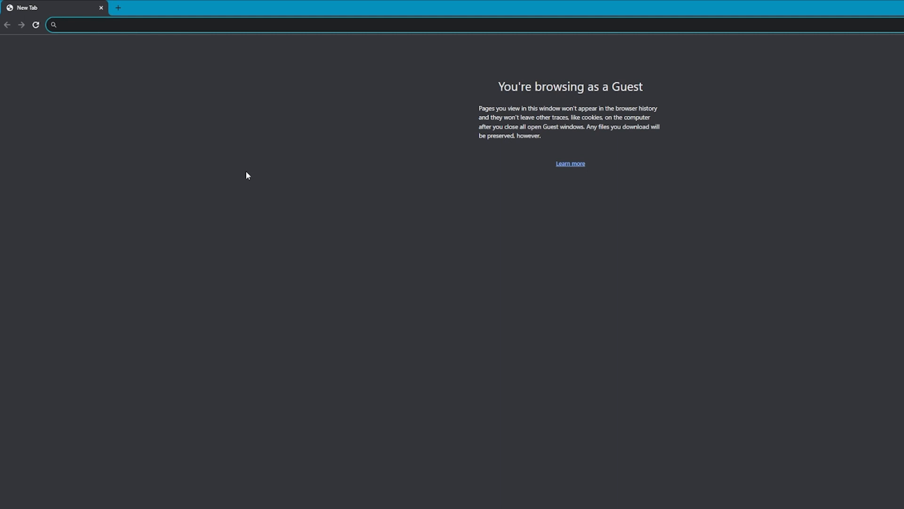
- Load sayodevice.com and connect the SayoDevice O3C v1 to display its knob and three keys
type("s")
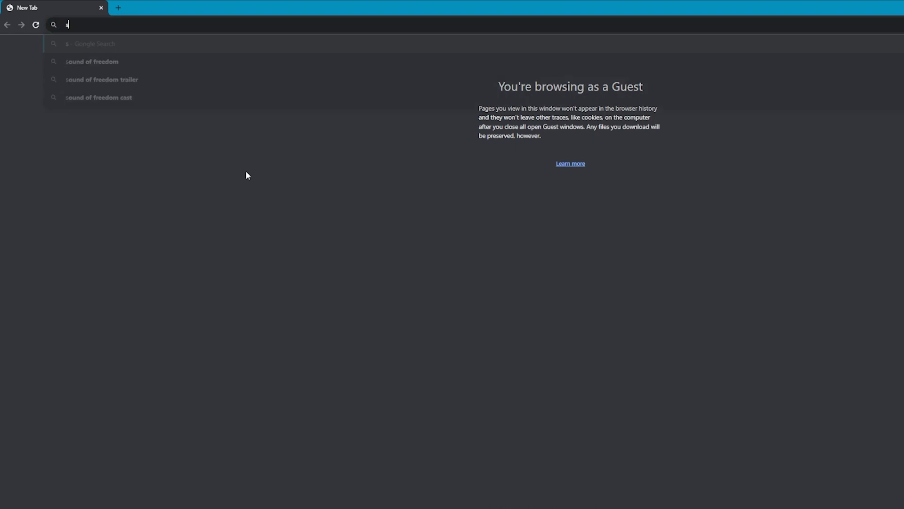
type("ayodevice.c")
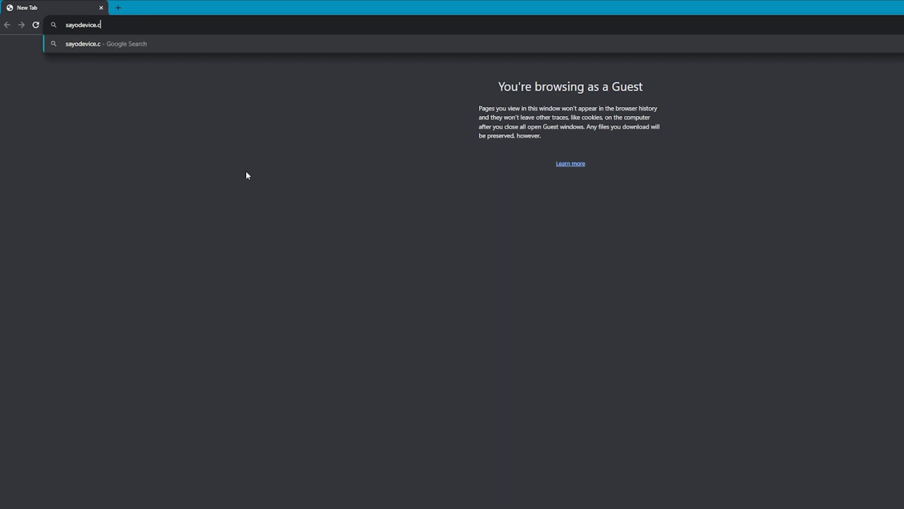
key("Enter")
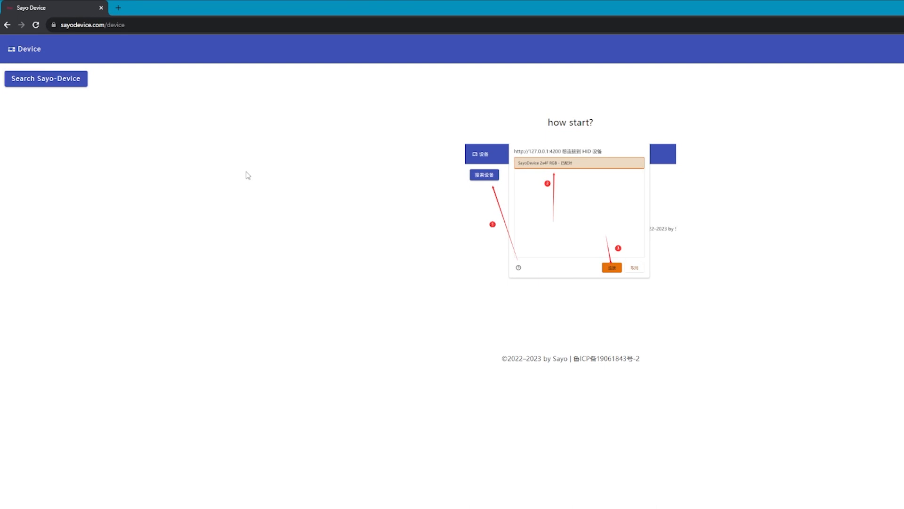
mouse_move(336, 260)
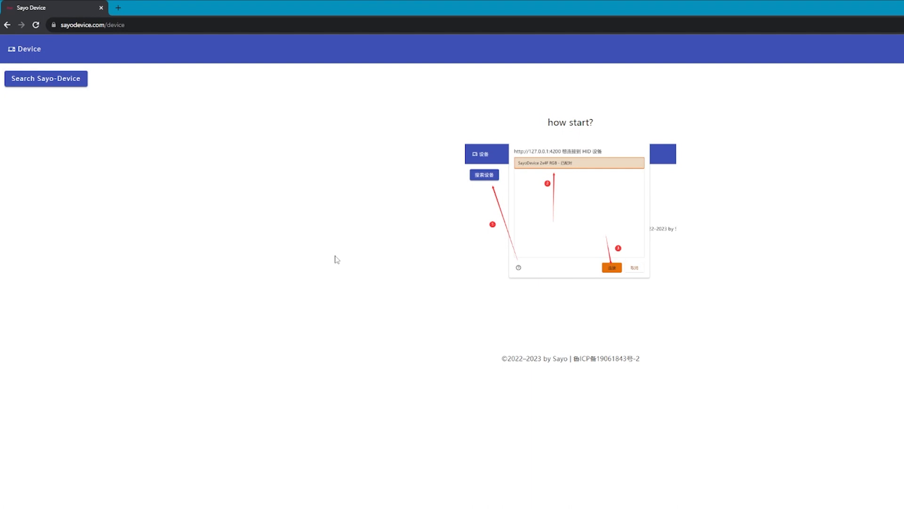
left_click(45, 79)
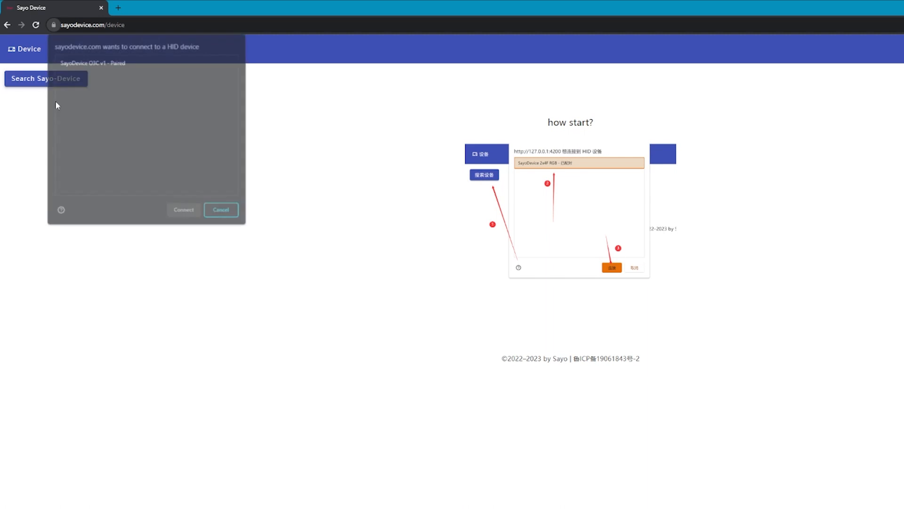
left_click(147, 63)
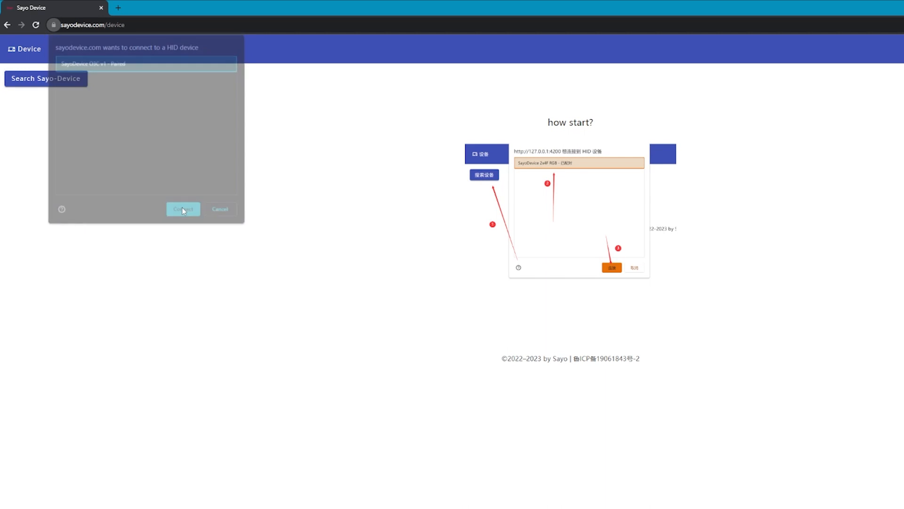
left_click(182, 209)
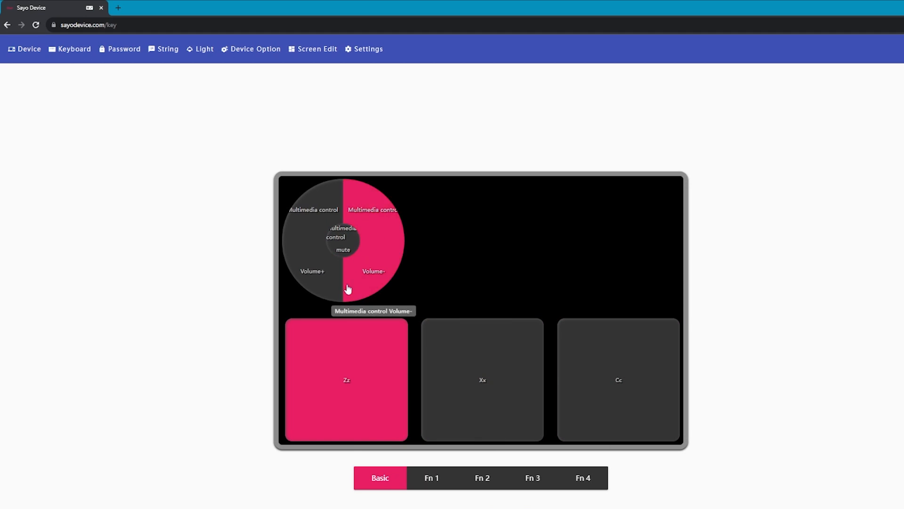
mouse_move(681, 265)
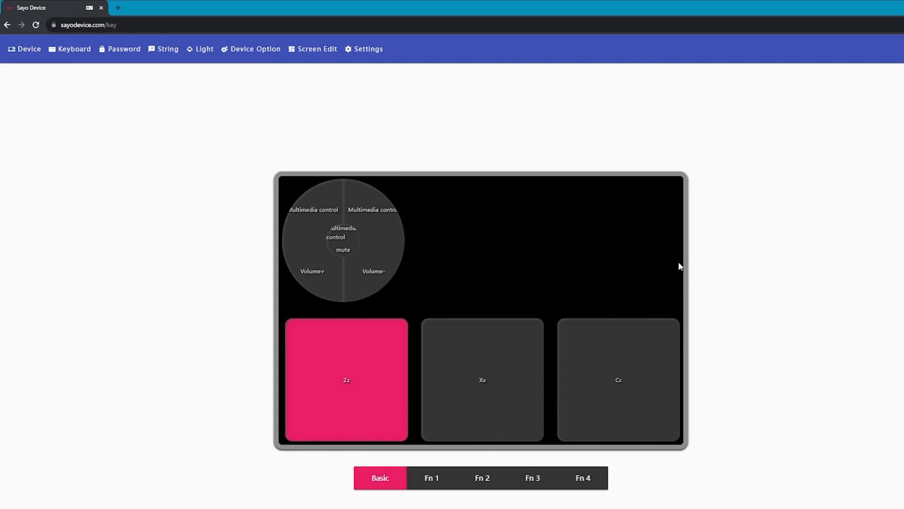
mouse_move(322, 161)
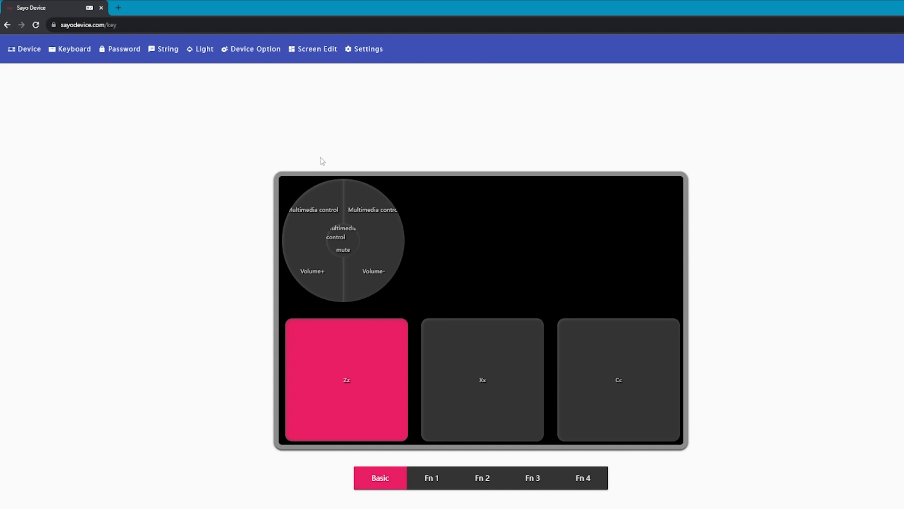
mouse_move(214, 280)
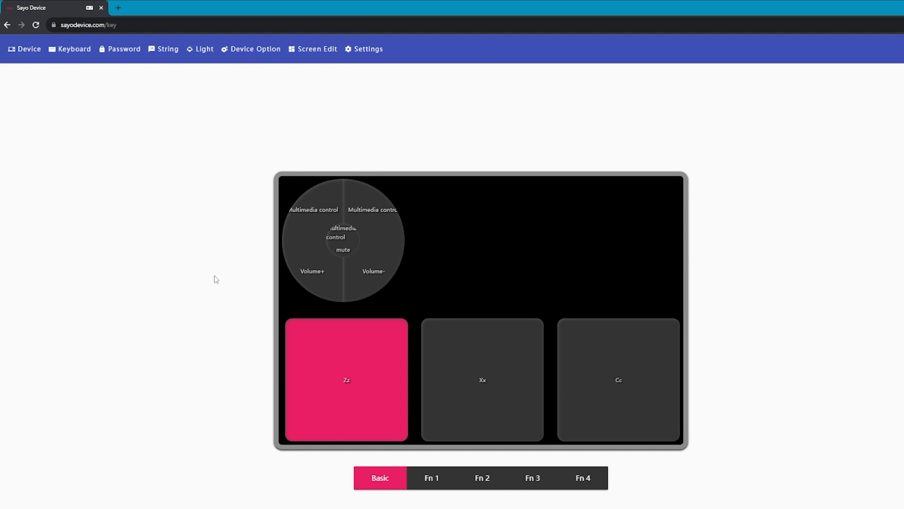
mouse_move(370, 161)
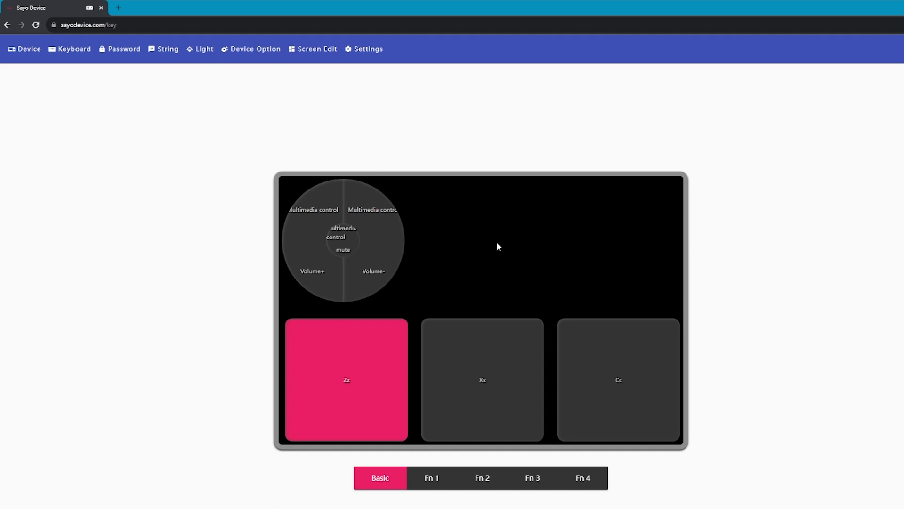
mouse_move(261, 287)
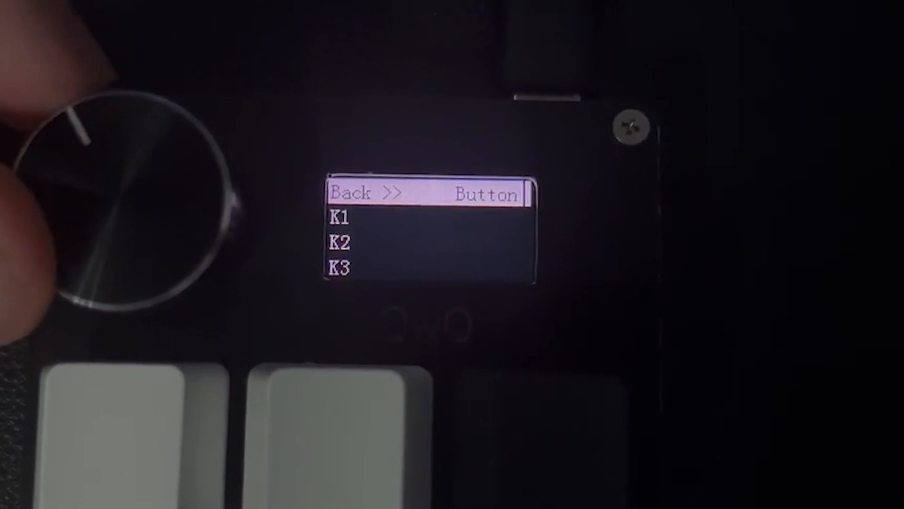
scroll("down", 3)
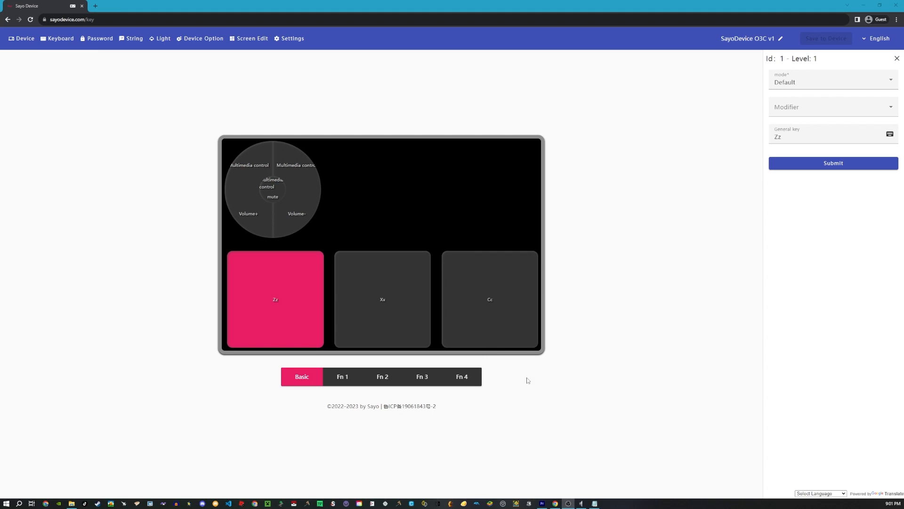
- Change the third key's binding from Cc to the ↑ arrow, then write it to the device
left_click(490, 298)
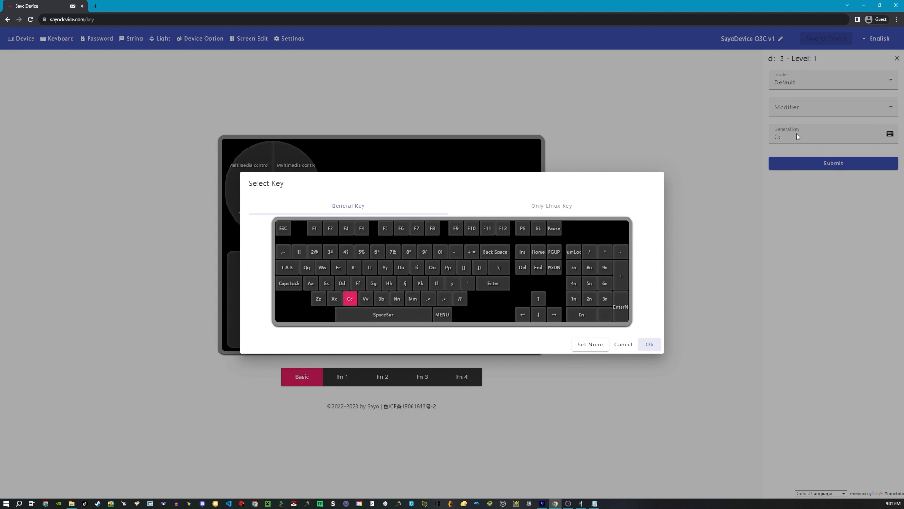
left_click(537, 298)
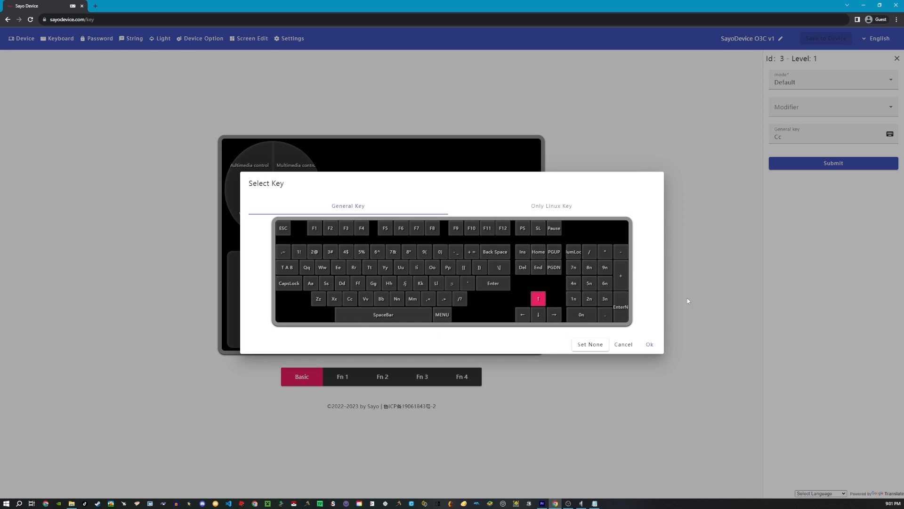
left_click(649, 345)
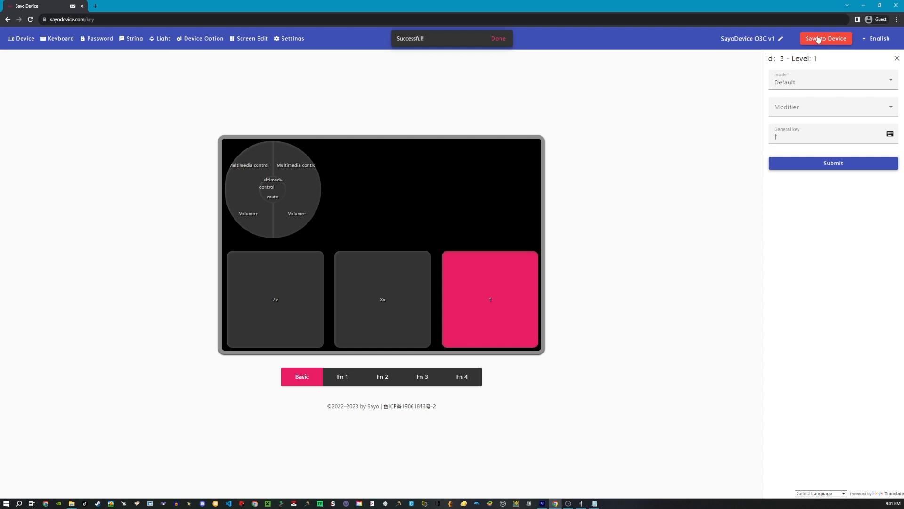
left_click(826, 39)
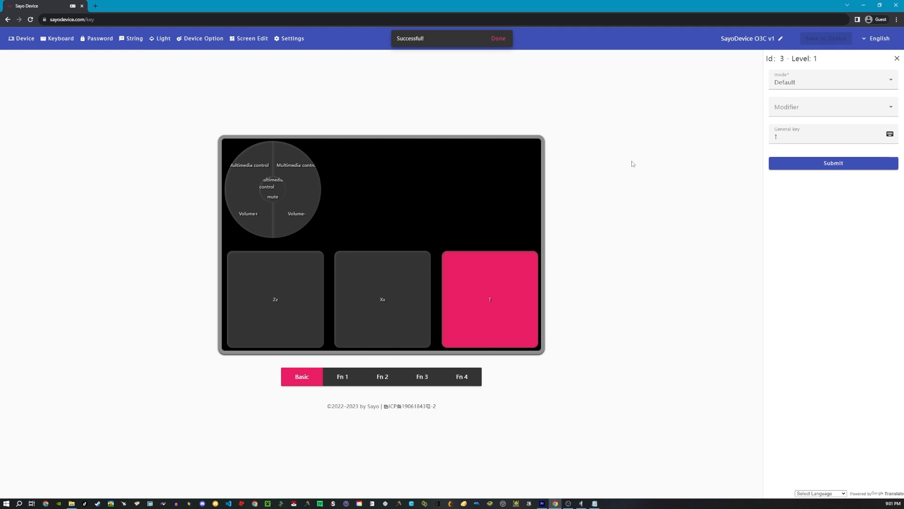